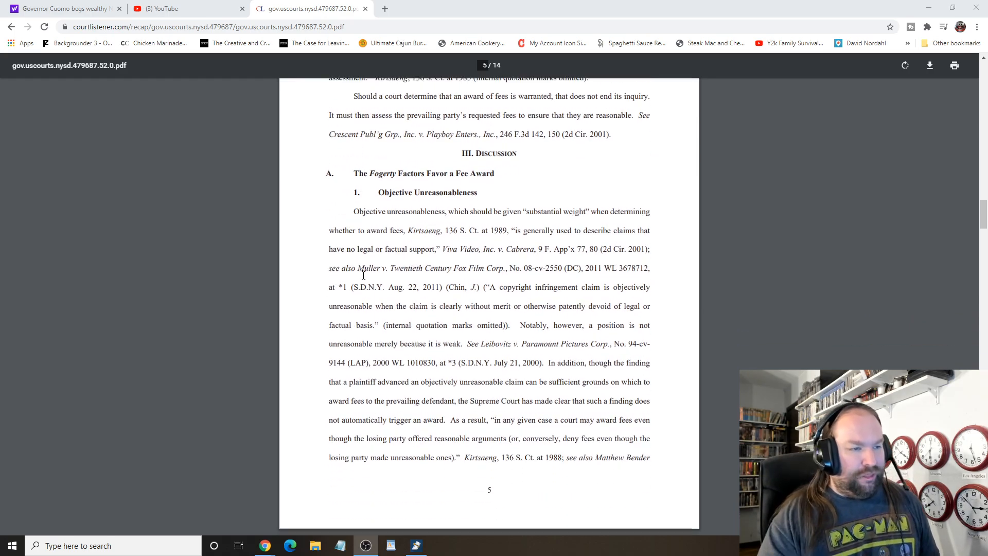
Step: Scroll the order through page 5's Objective Unreasonableness section to the top of page 6
scroll(down, 3)
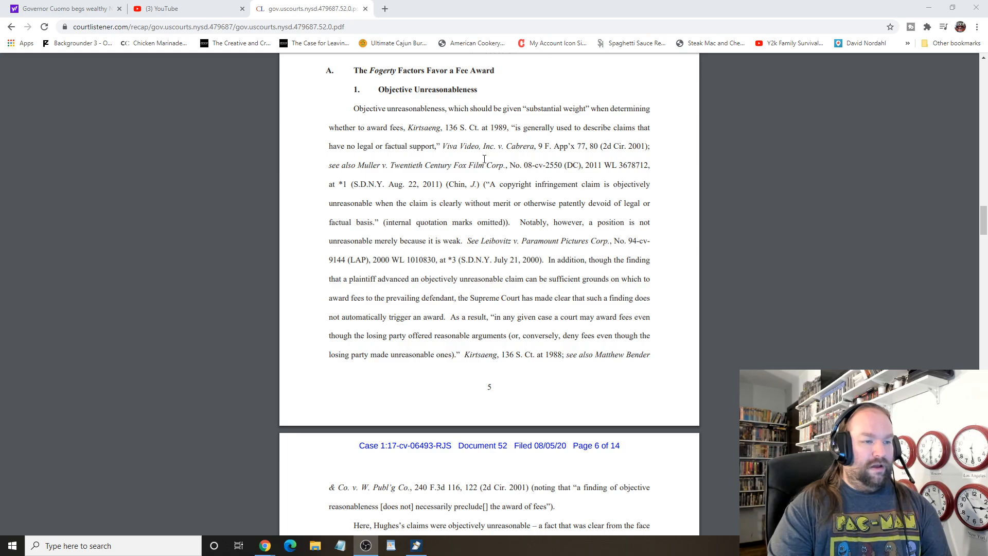
mouse_move(484, 160)
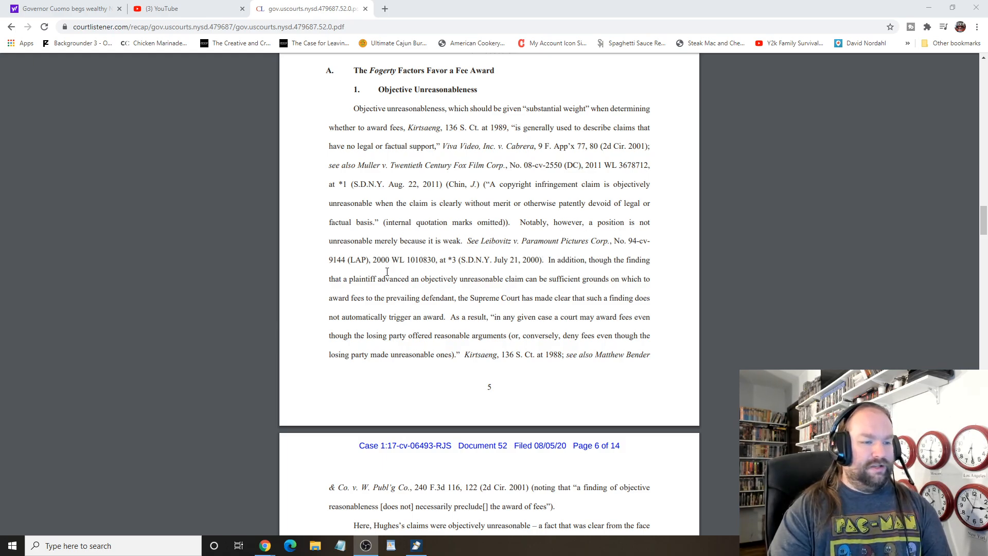
mouse_move(567, 254)
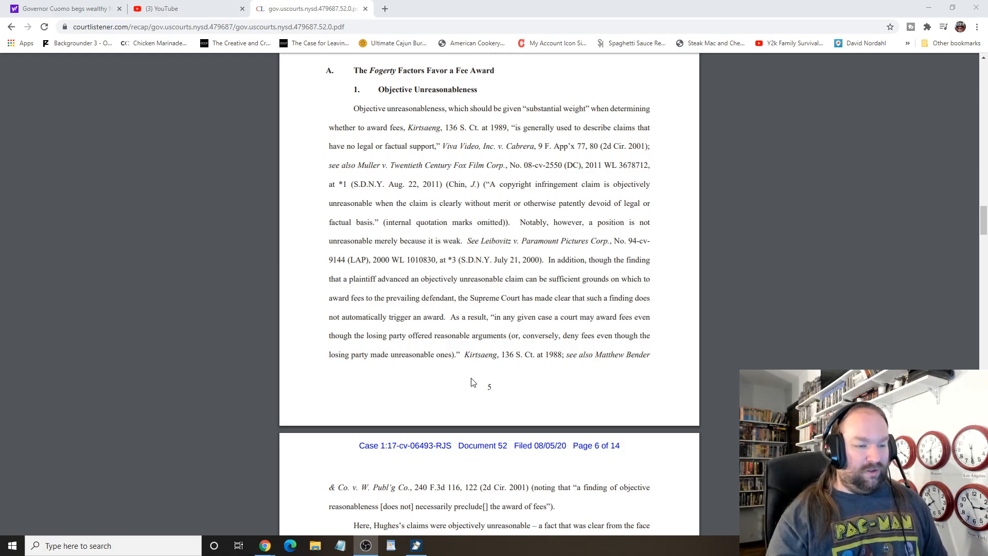
Step: Scroll onto page 6 until the section 2 Improper Motivation heading shows
scroll(down, 3)
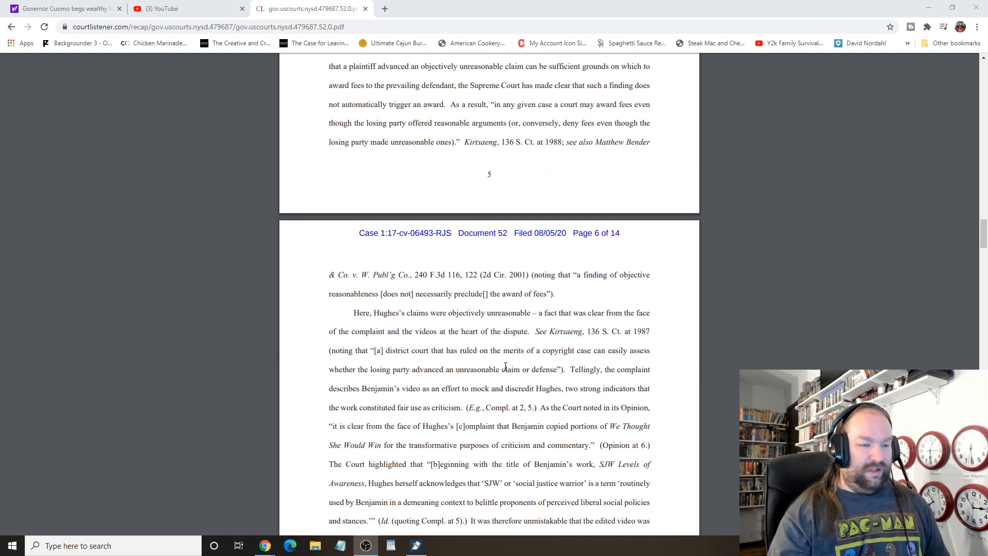
scroll(down, 3)
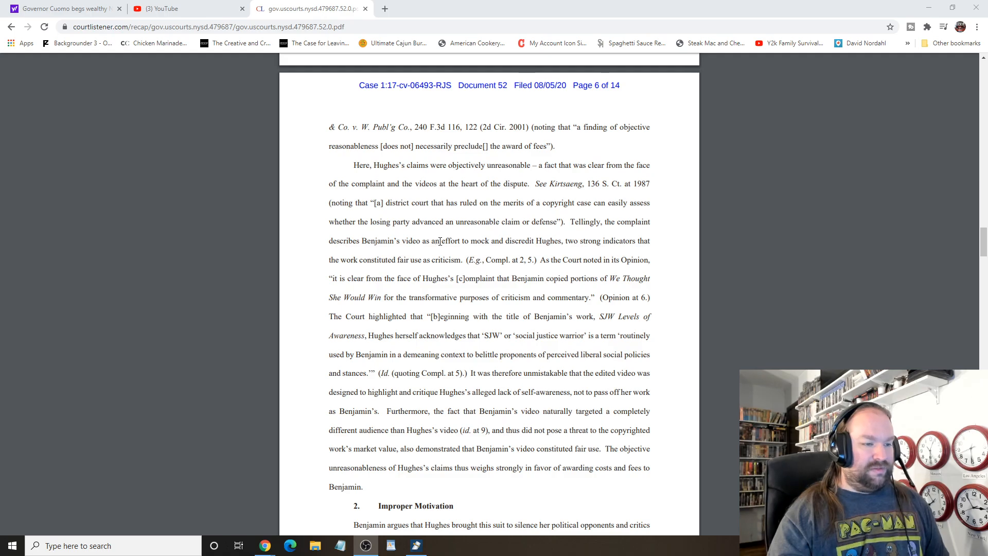
mouse_move(526, 359)
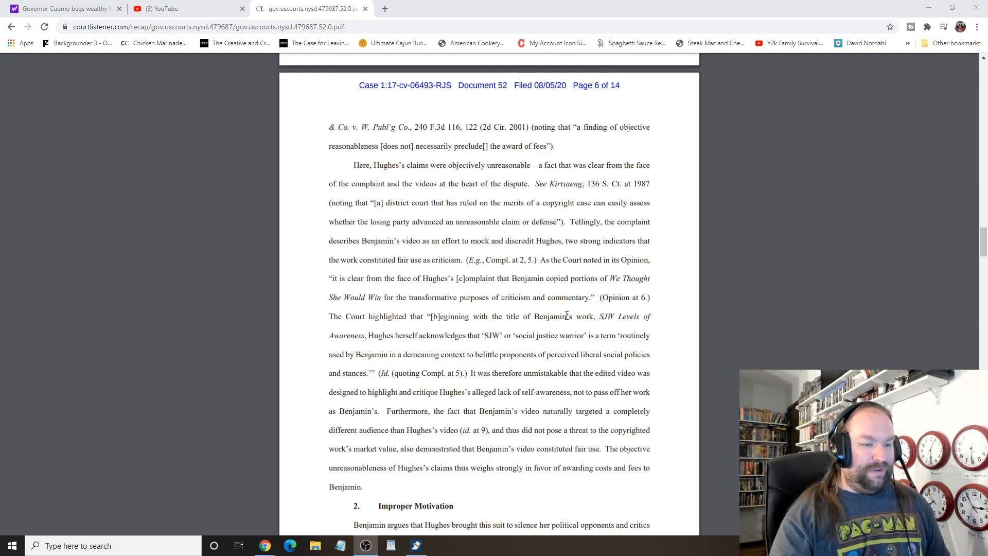
mouse_move(317, 297)
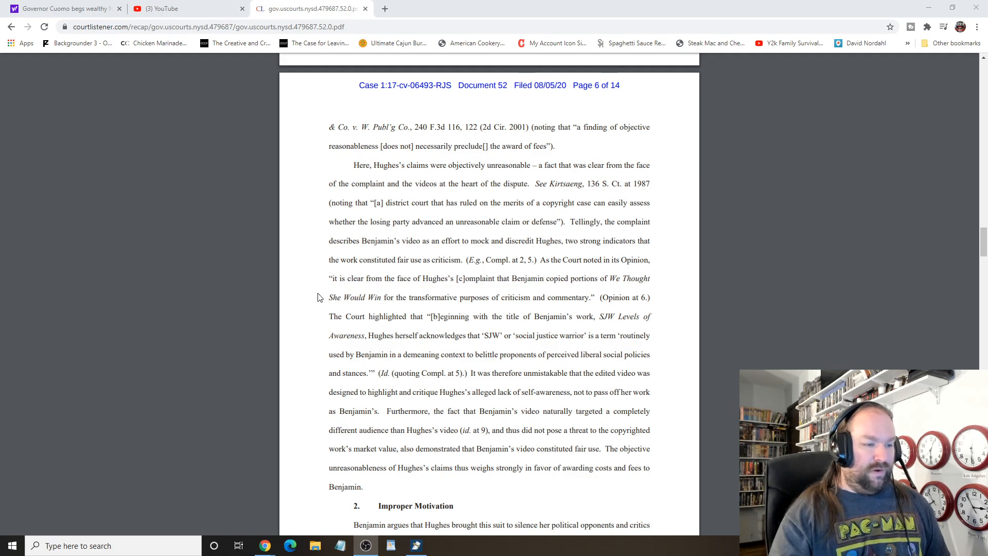
mouse_move(434, 294)
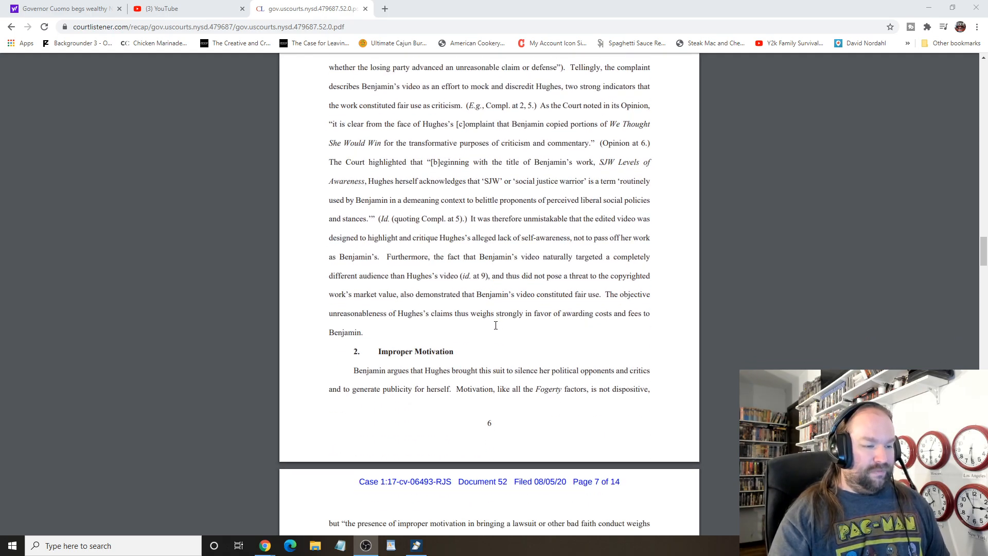
mouse_move(476, 336)
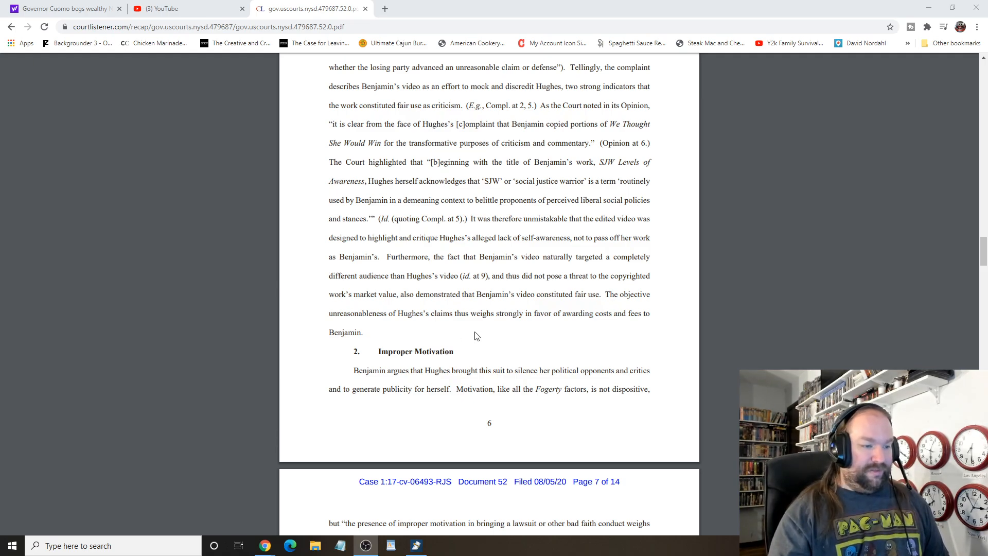
Step: Scroll to the bottom of page 6 and the top of page 7
scroll(down, 3)
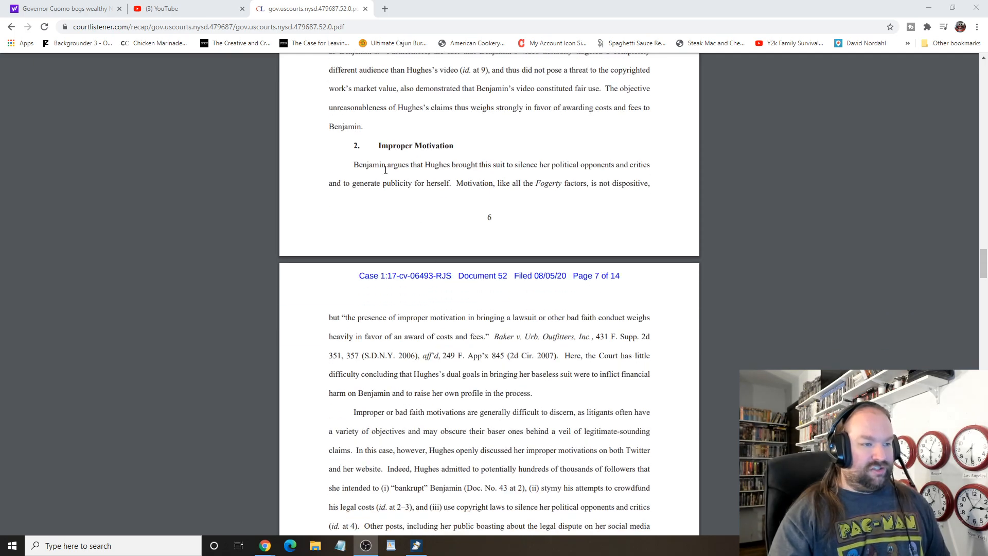
mouse_move(504, 200)
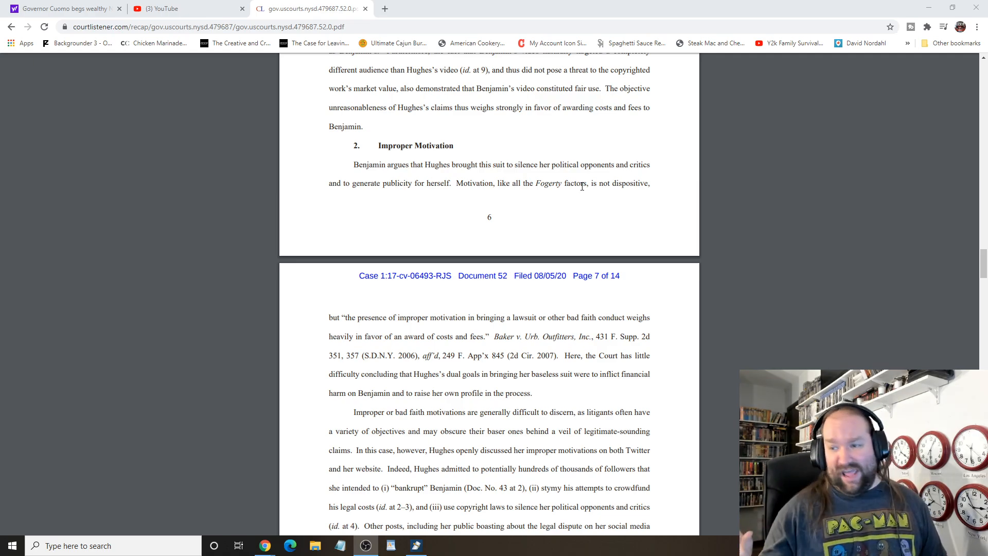
mouse_move(557, 207)
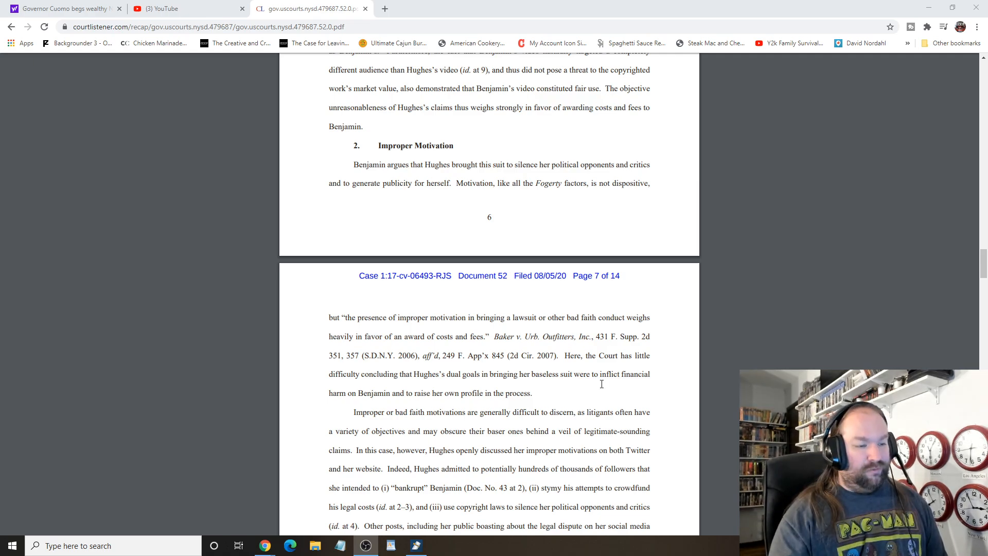
Step: Scroll through page 7 to page 8's $46,000 settlement offer and Compensation and Deterrence heading
scroll(down, 3)
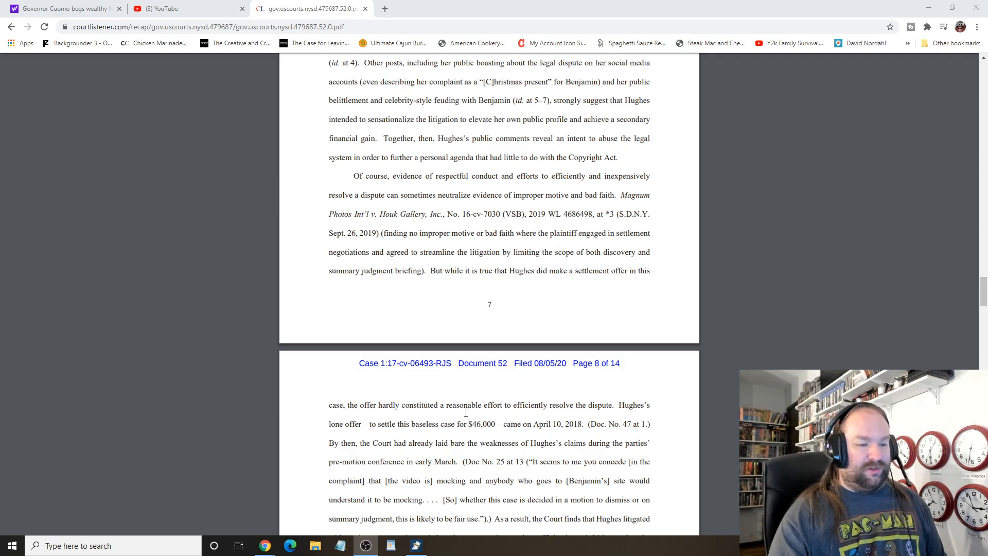
mouse_move(584, 450)
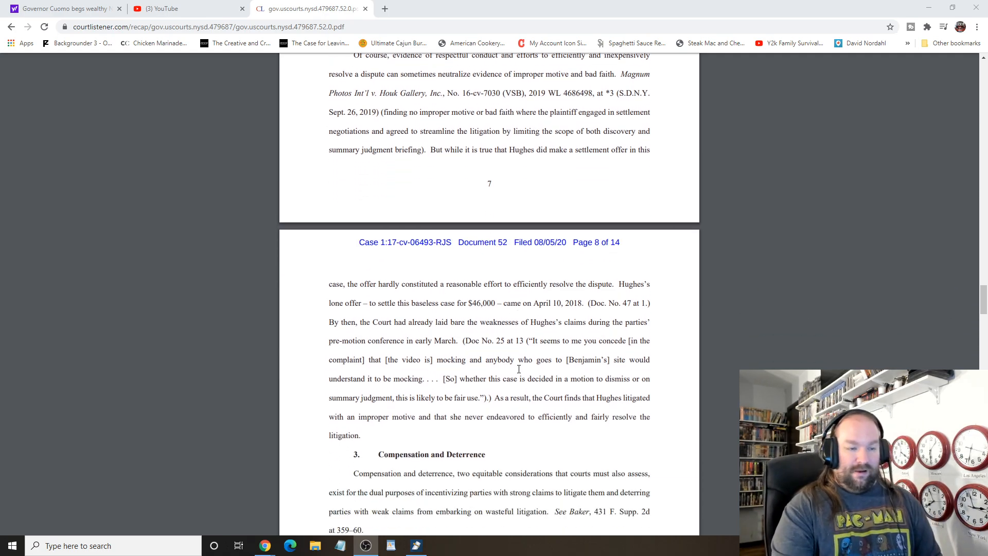
Step: Scroll through page 8's Compensation and Deterrence section until page 9's header appears
scroll(down, 3)
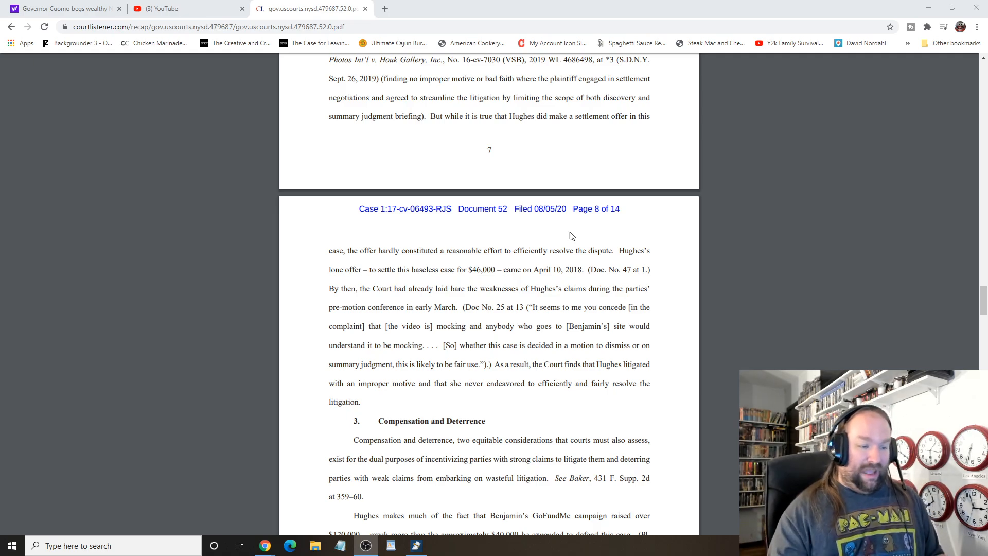
mouse_move(512, 194)
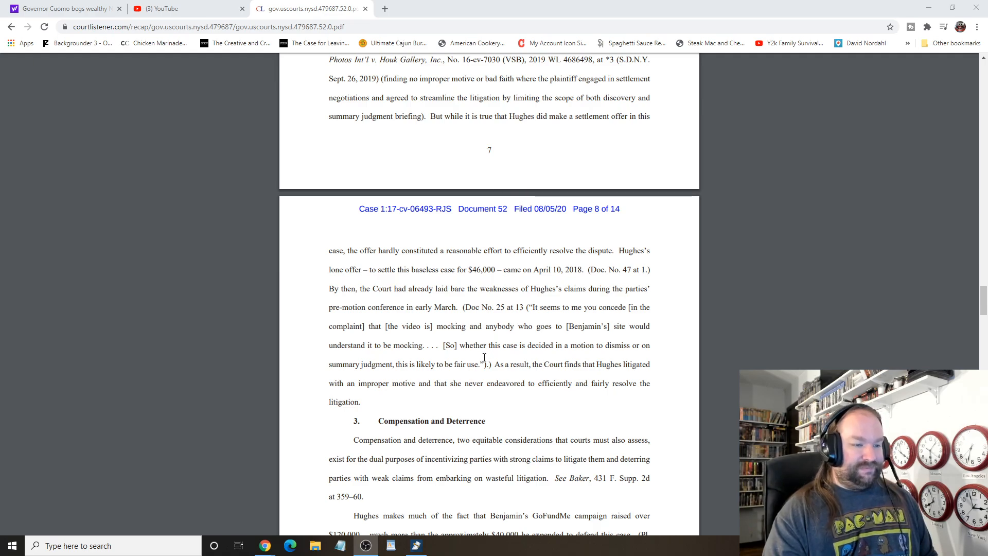
scroll(down, 3)
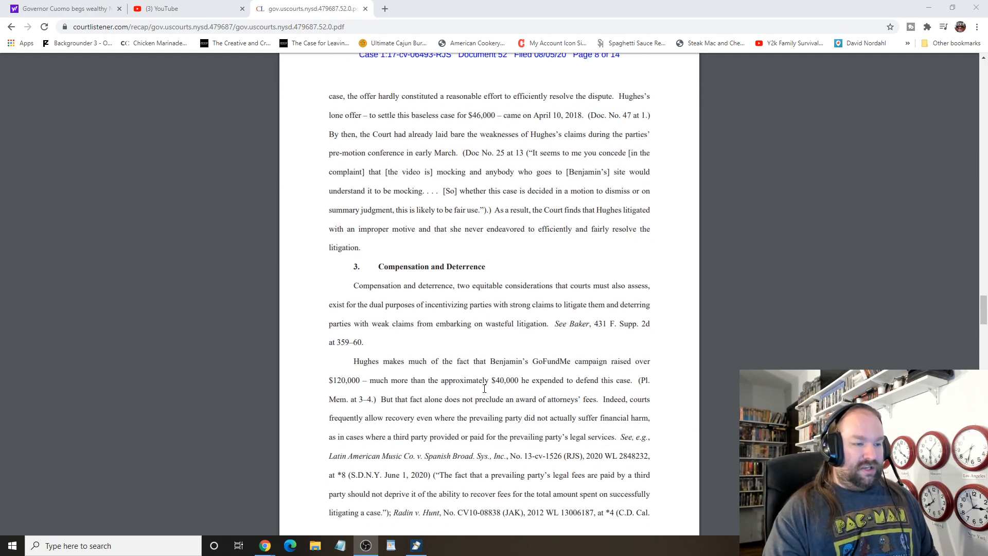
scroll(down, 3)
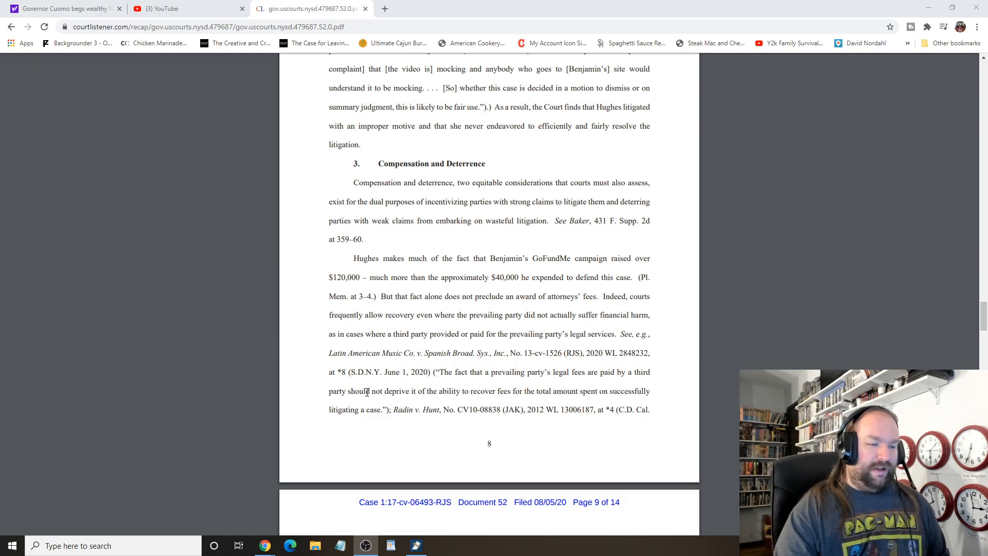
scroll(down, 3)
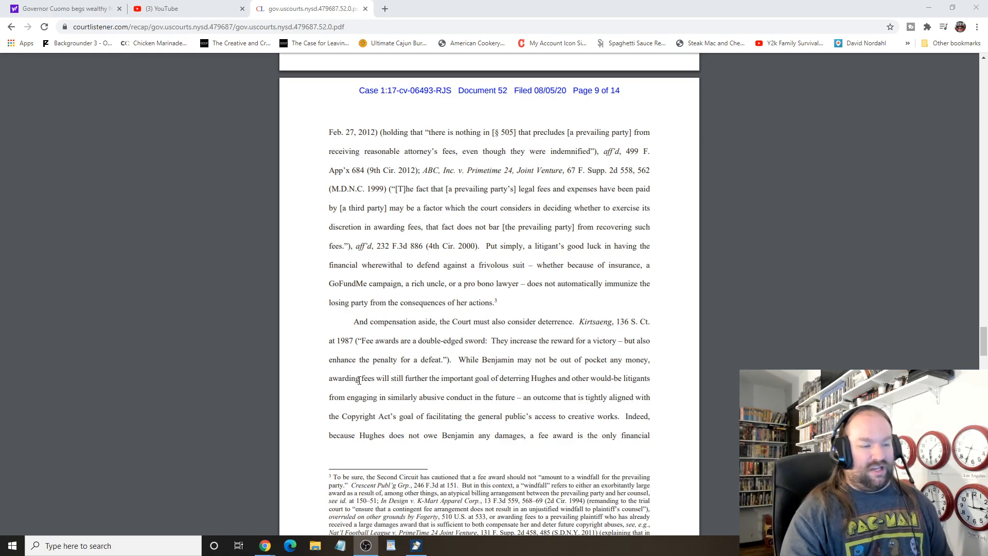
mouse_move(283, 389)
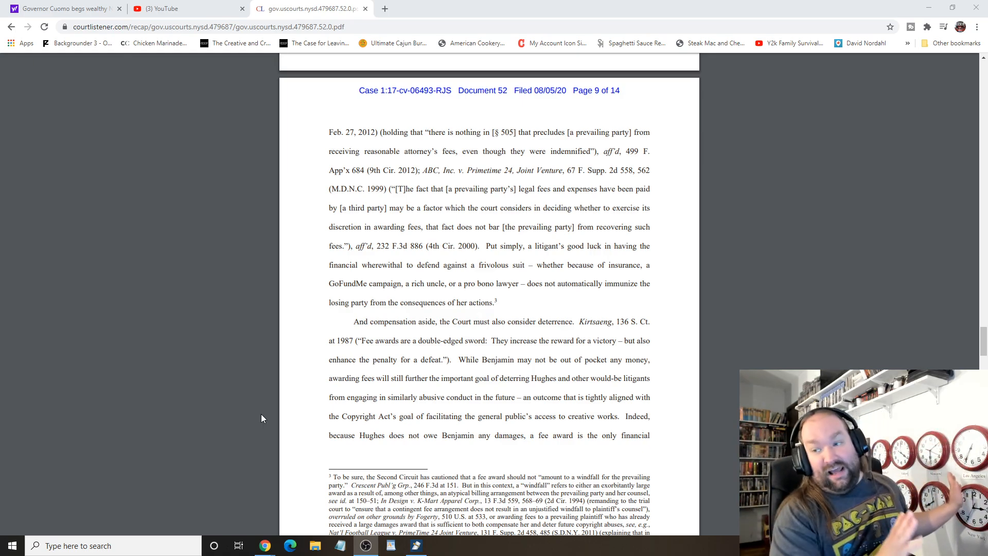
mouse_move(286, 421)
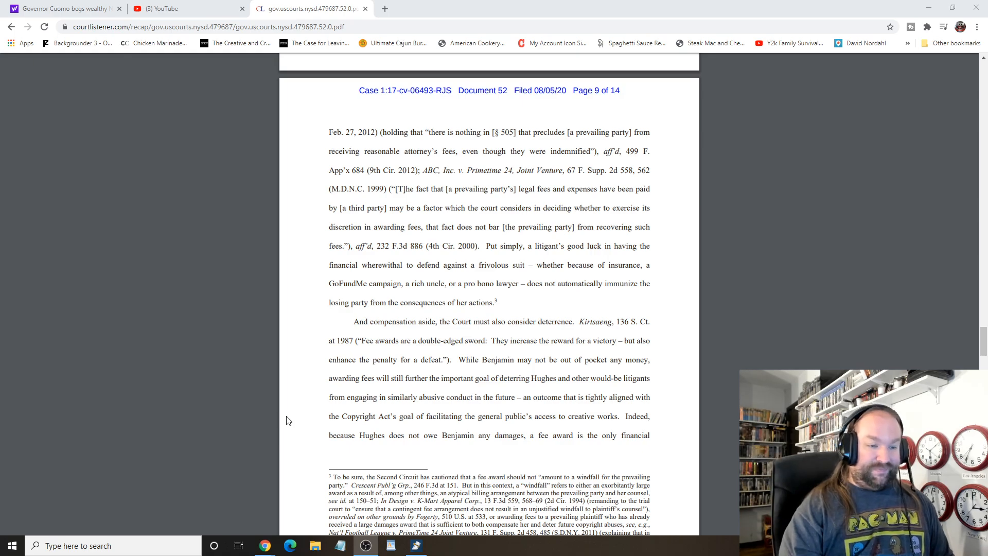
mouse_move(294, 418)
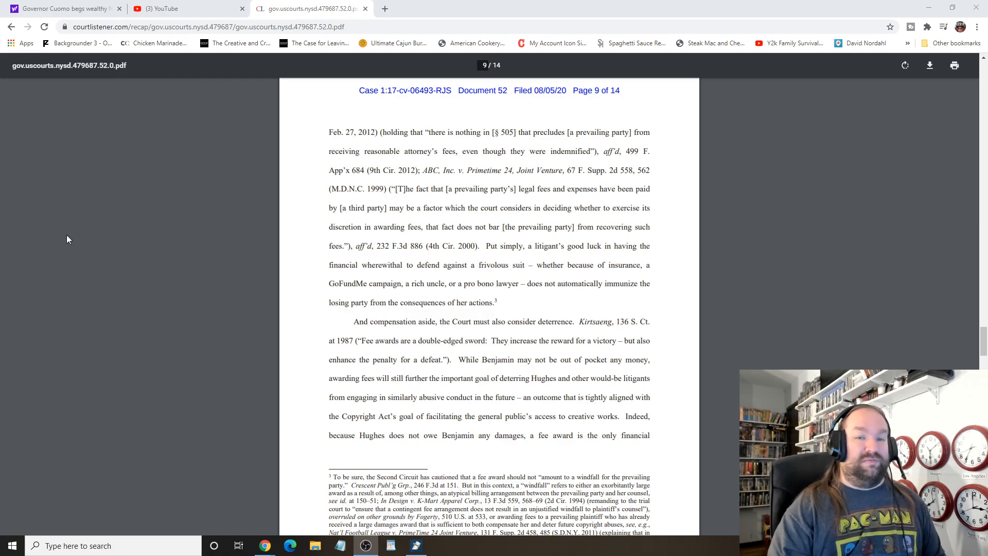
mouse_move(519, 421)
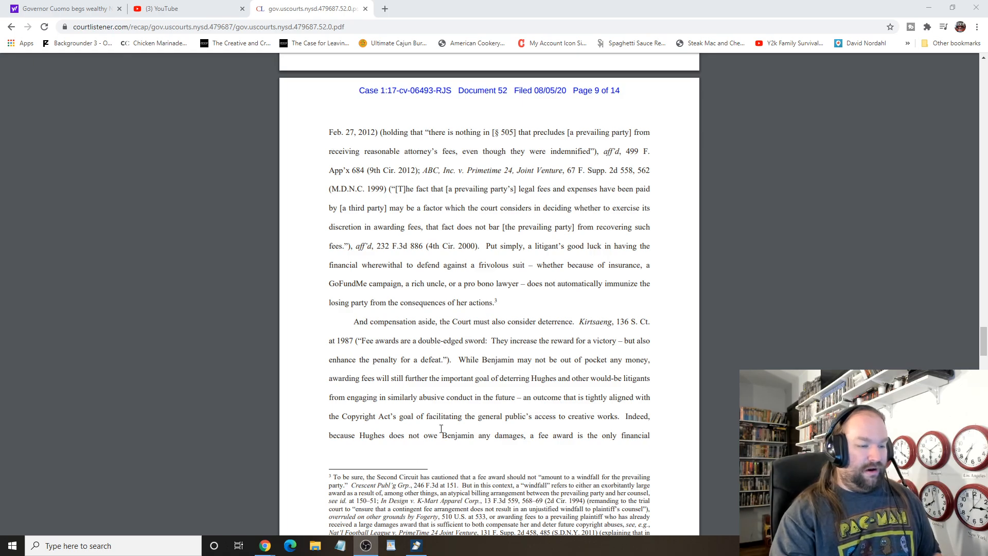
Step: Scroll from page 9's fee-award ruling to page 10's Reasonableness of Attorneys' Fees section
scroll(down, 3)
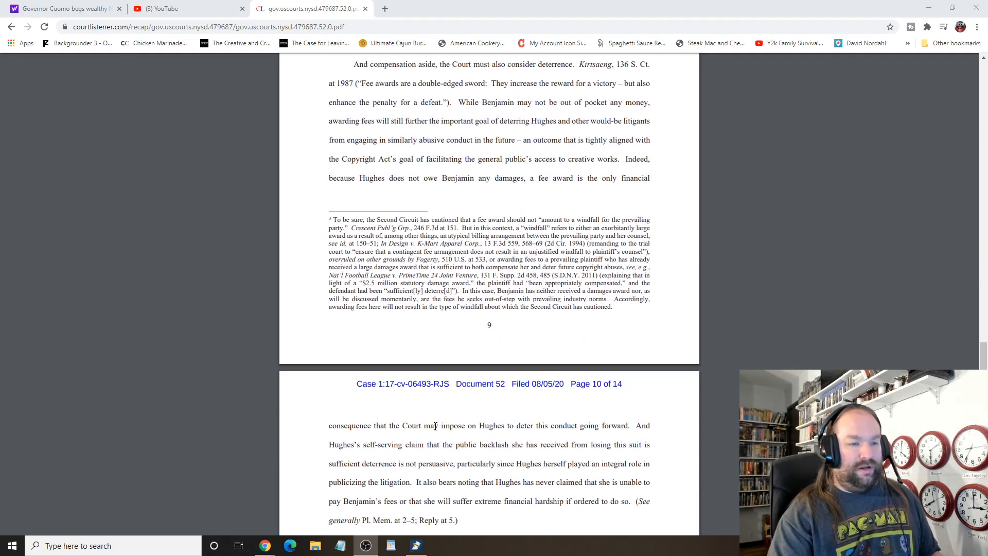
scroll(down, 3)
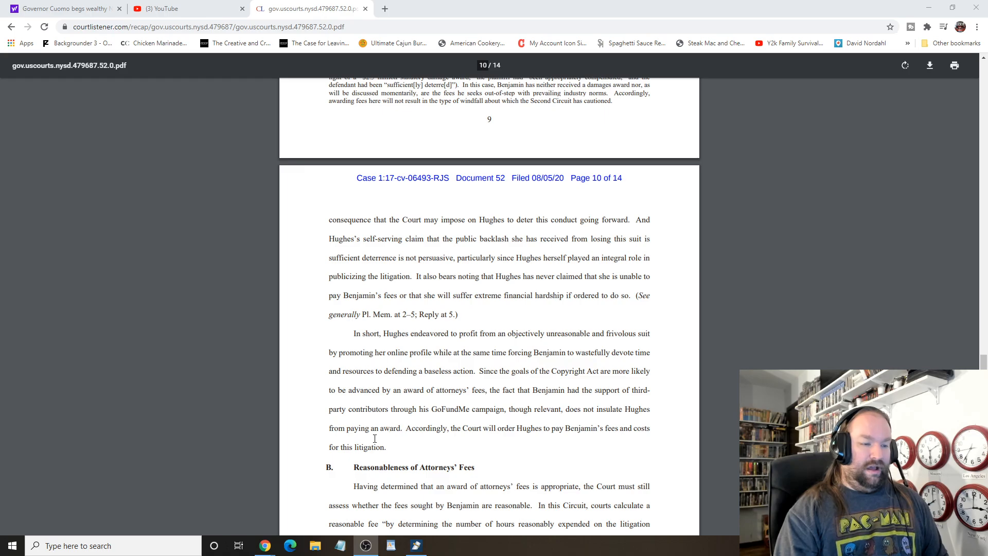
mouse_move(411, 355)
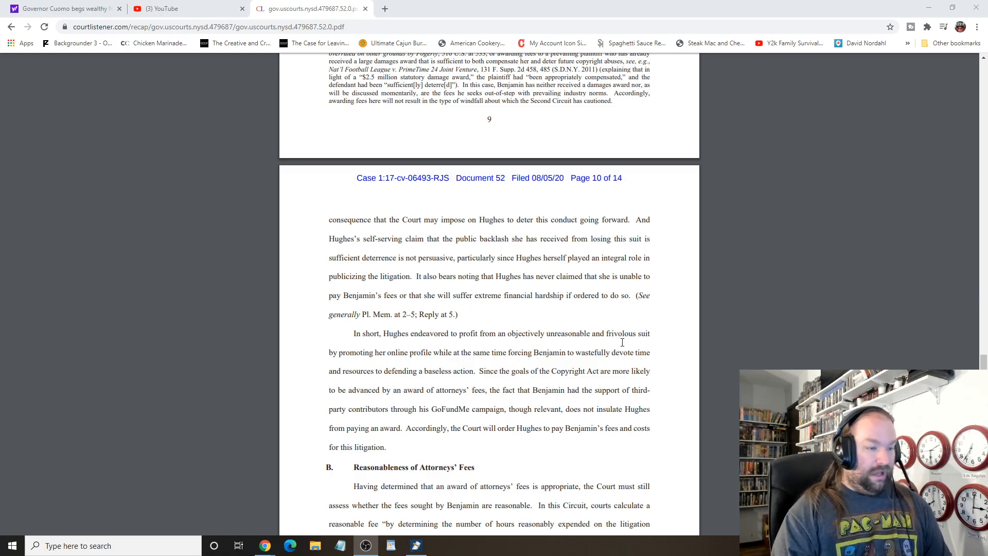
scroll(down, 3)
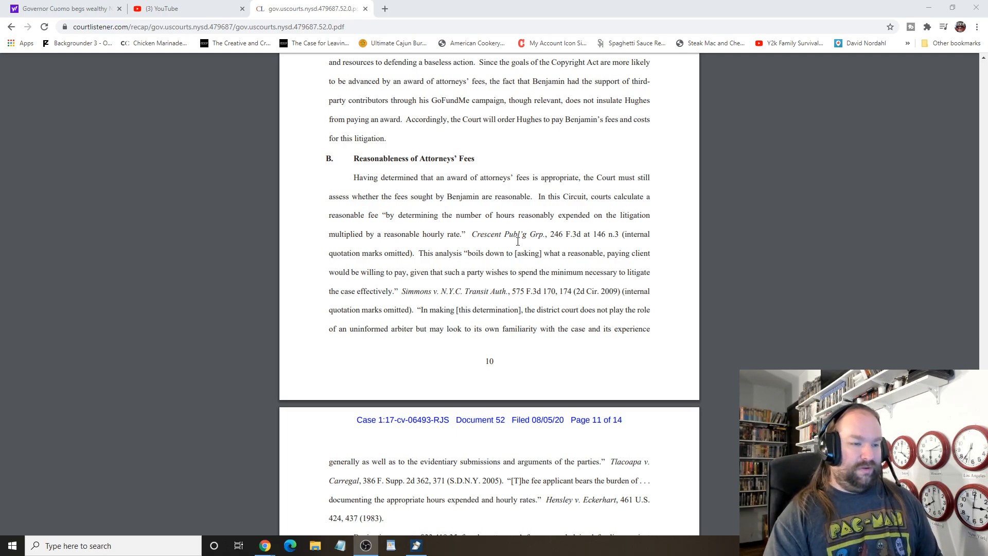
Step: Scroll through pages 11–14 to the Conclusion awarding $38,785.35, then return to page 13
scroll(down, 3)
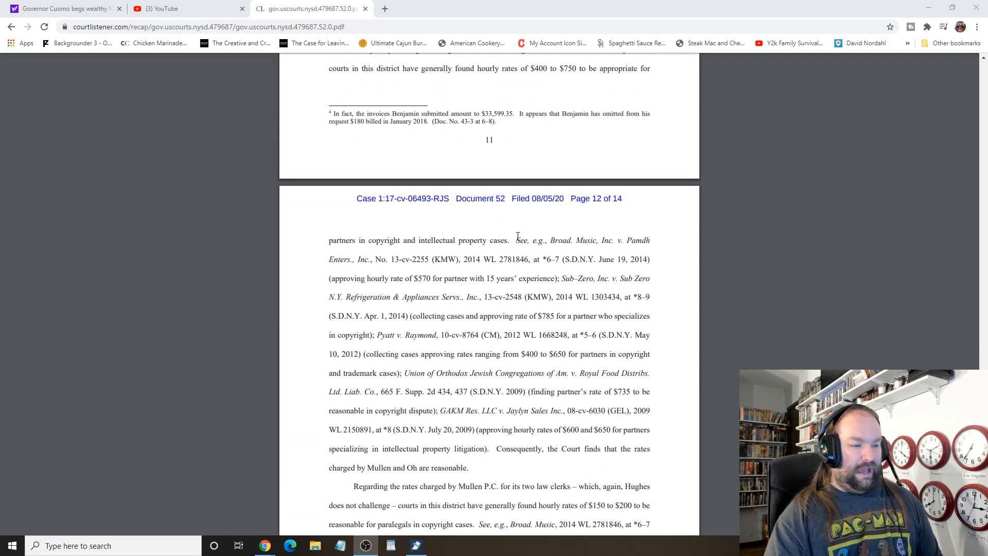
scroll(down, 3)
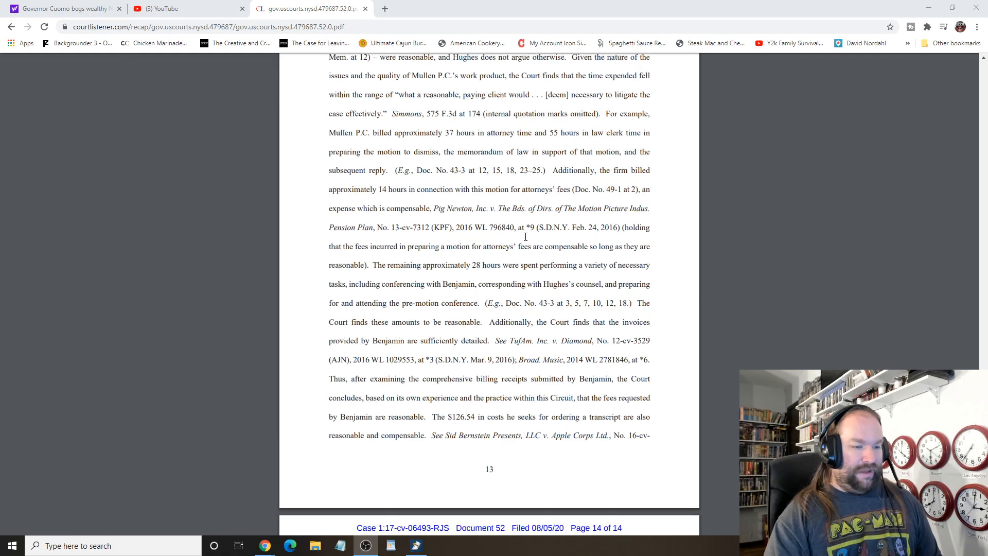
scroll(down, 3)
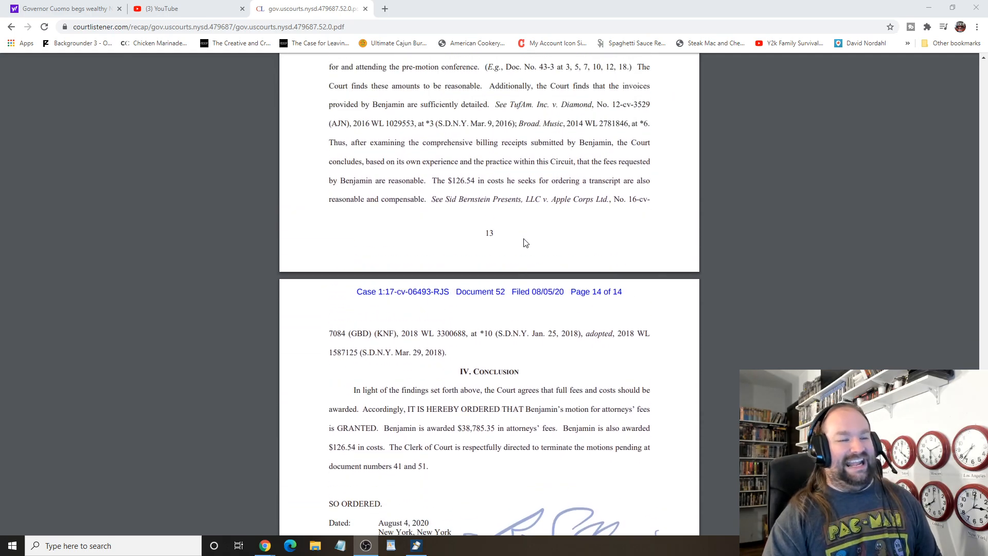
scroll(down, 3)
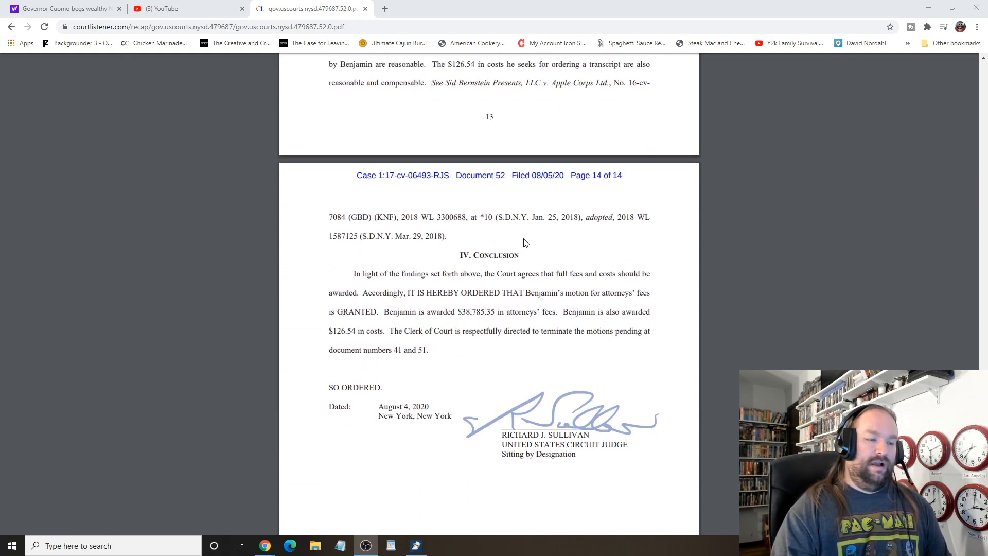
scroll(down, 3)
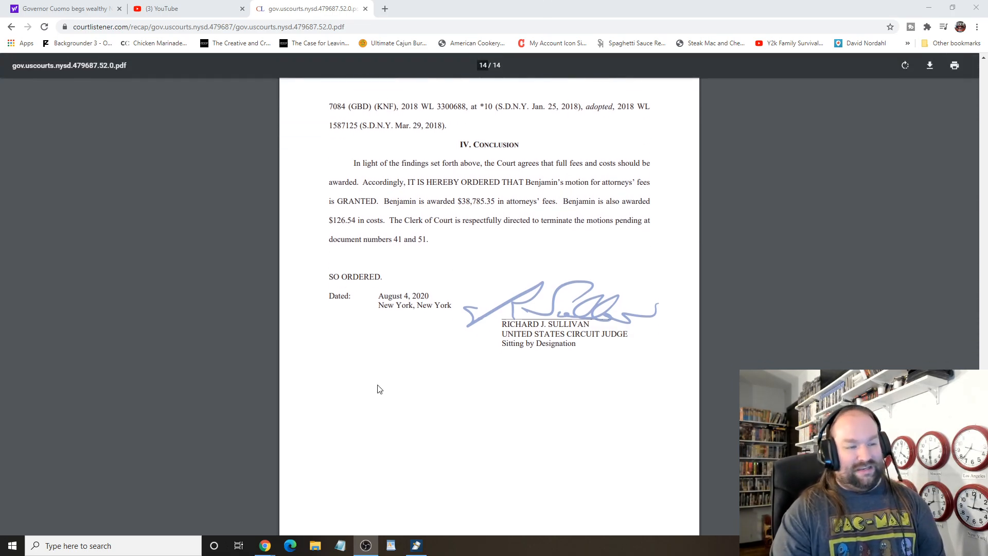
scroll(down, 3)
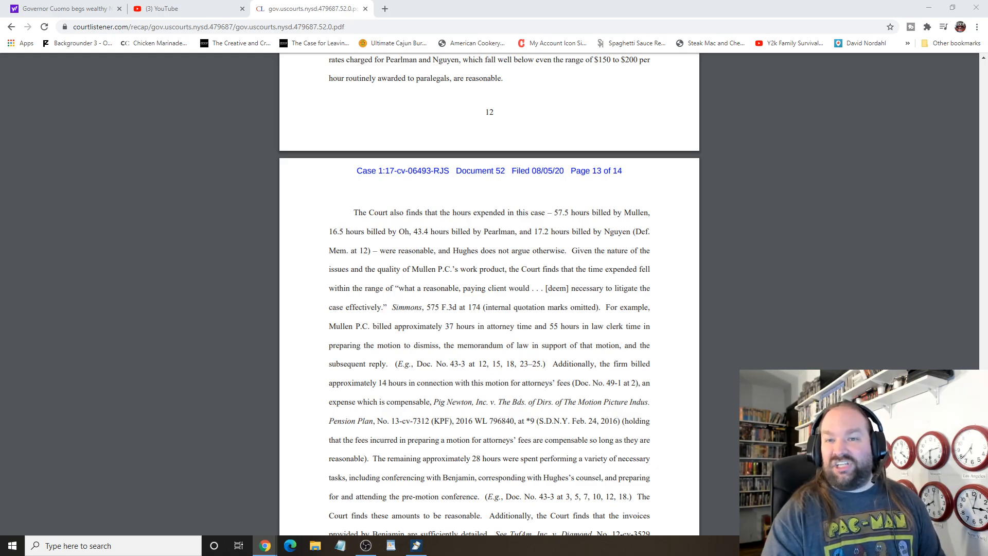
Step: Open Akilah Hughes' Twitter profile
click(264, 8)
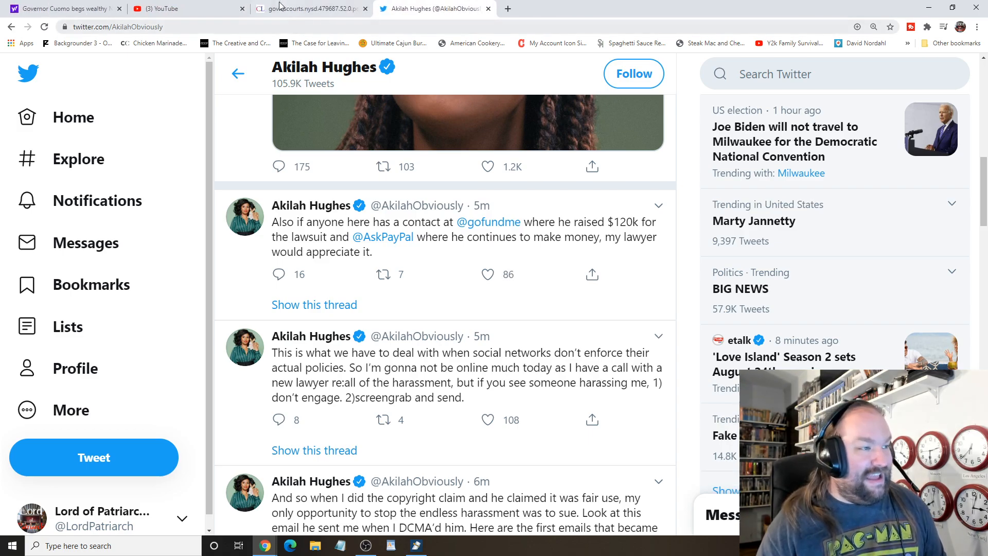
click(486, 274)
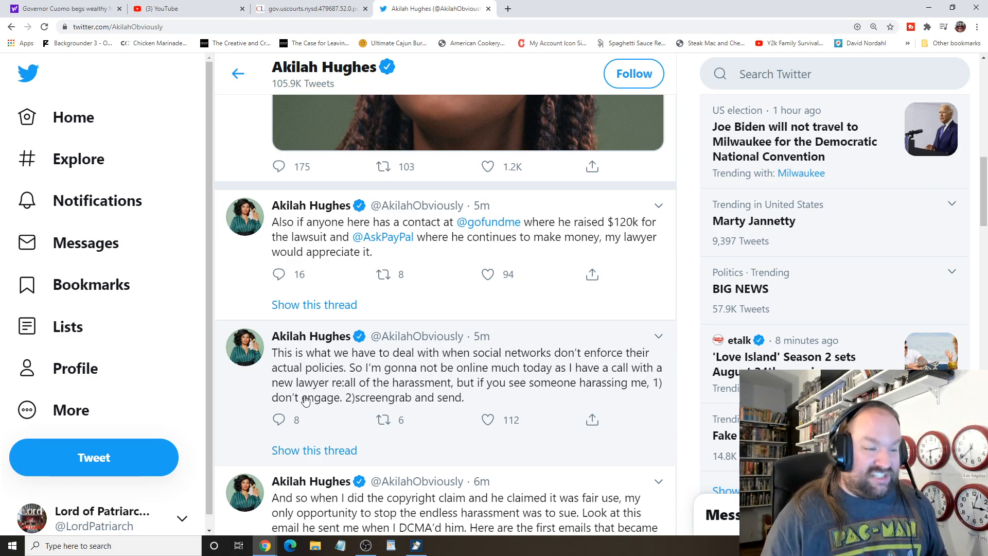
click(486, 420)
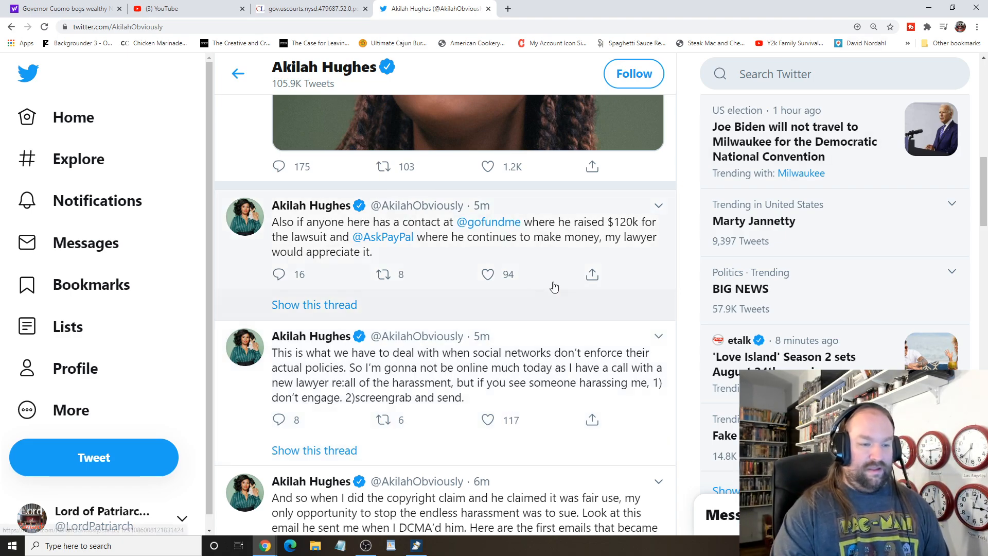
Step: Scroll her timeline past Who to follow to the $38k legal fees tweet
scroll(down, 3)
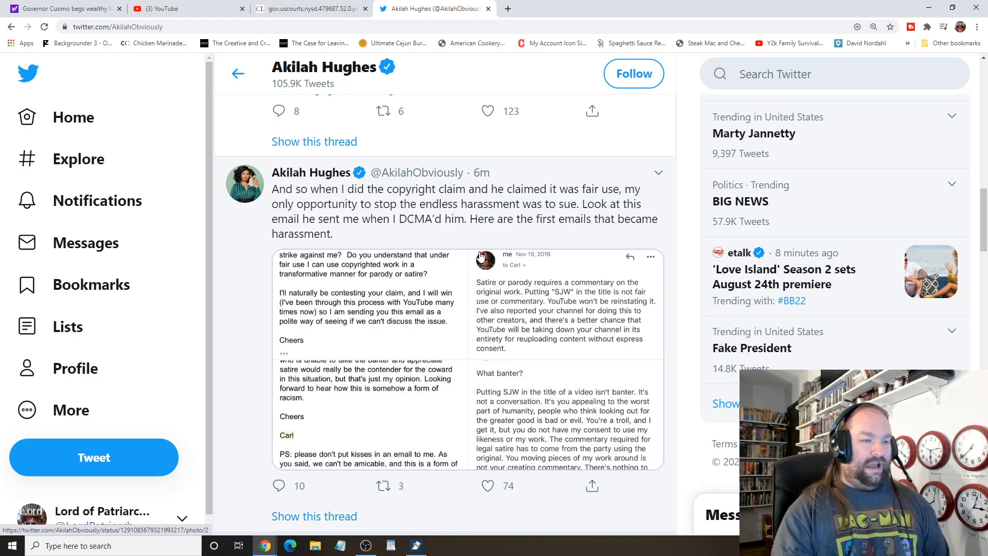
scroll(down, 3)
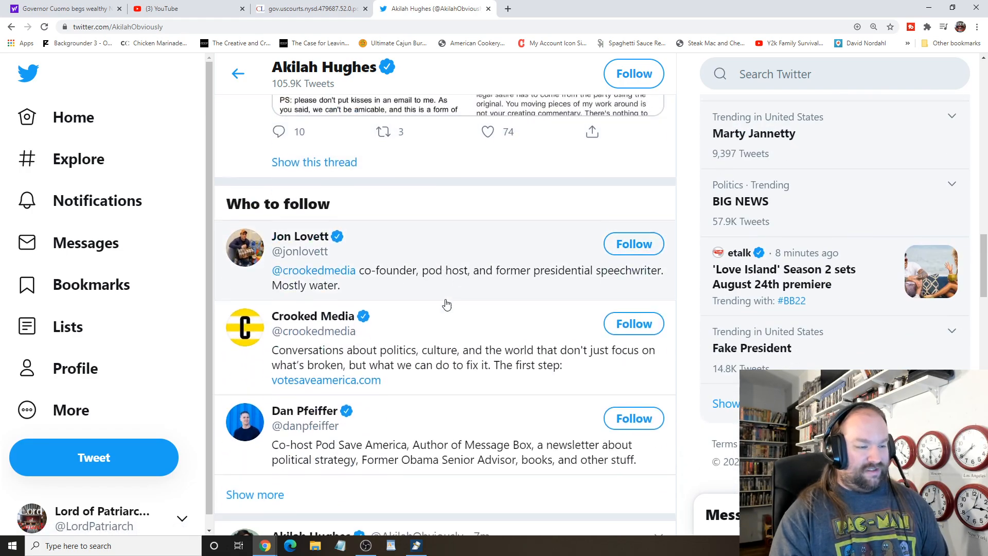
scroll(down, 3)
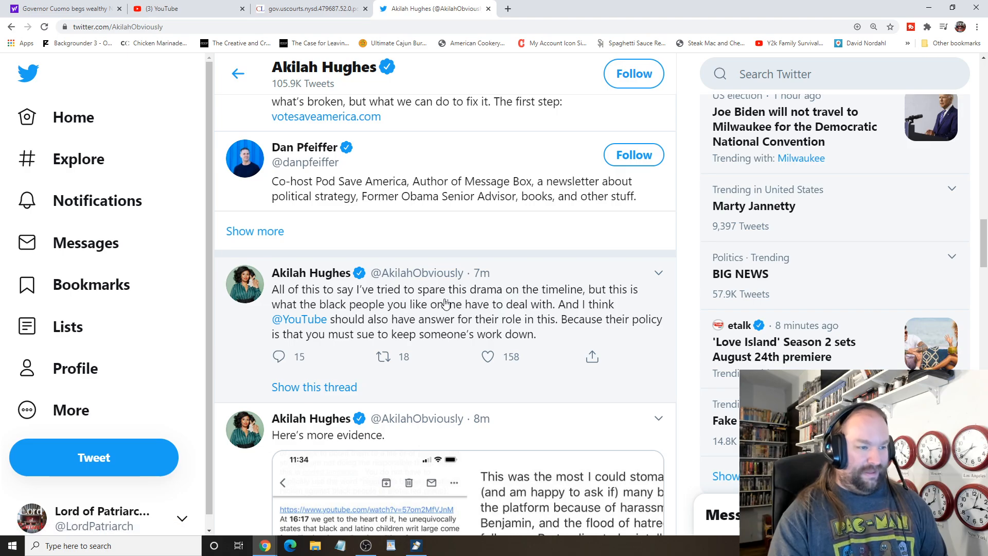
scroll(down, 3)
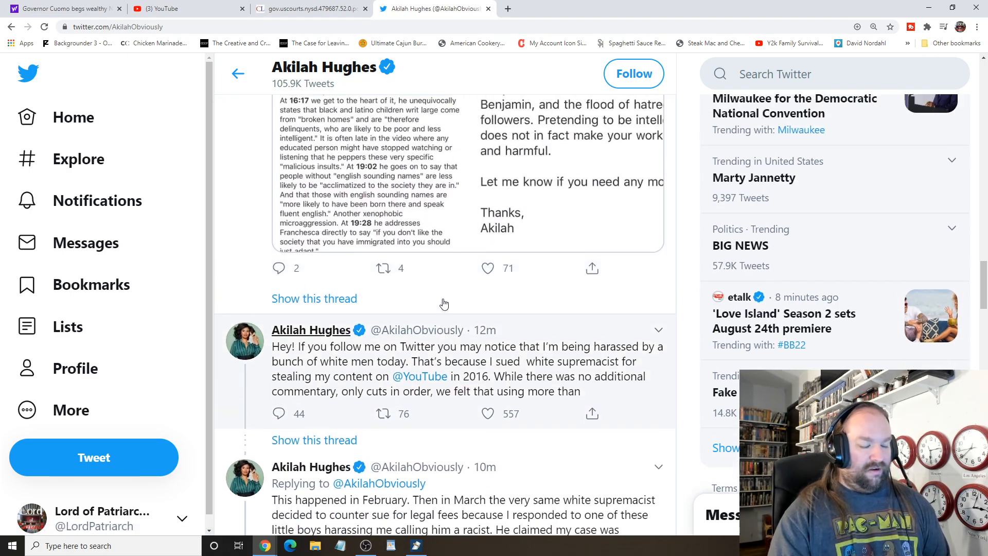
scroll(down, 3)
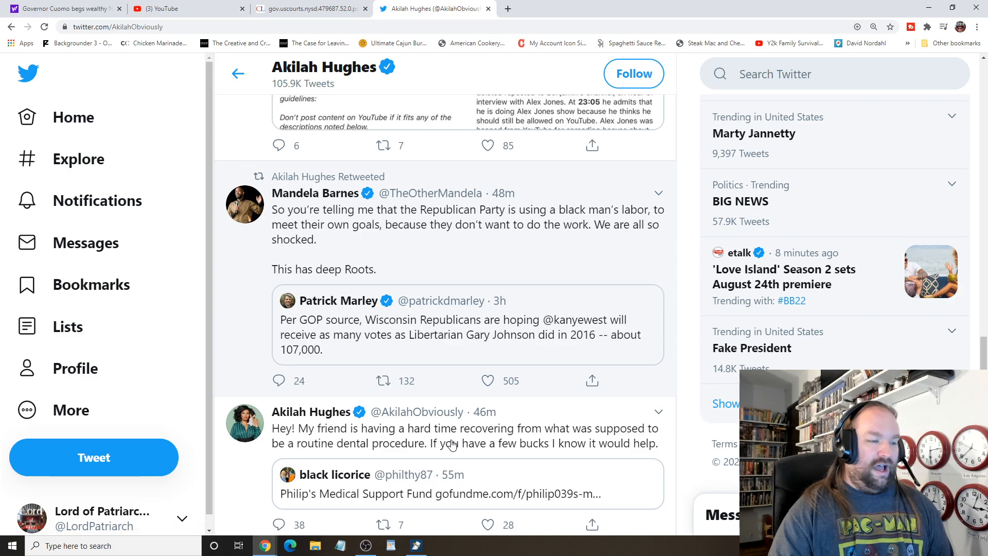
click(486, 524)
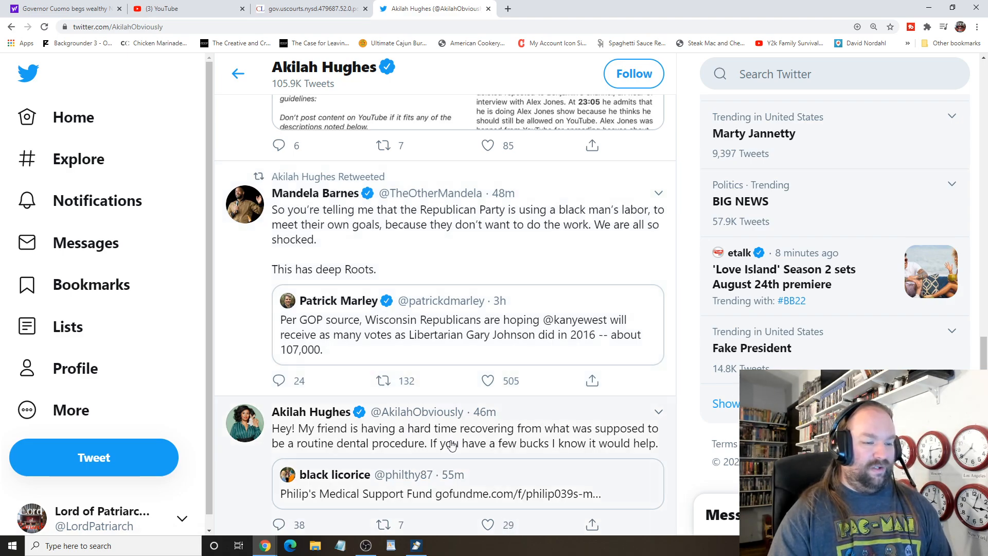
scroll(down, 3)
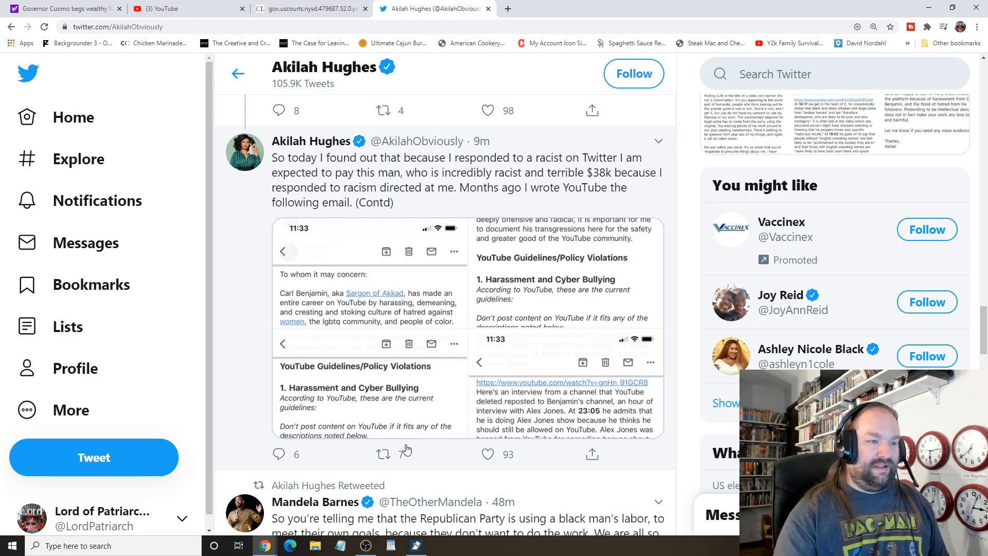
Step: Go back up to the 'Hey! If you follow me' tweet and its February reply
click(381, 454)
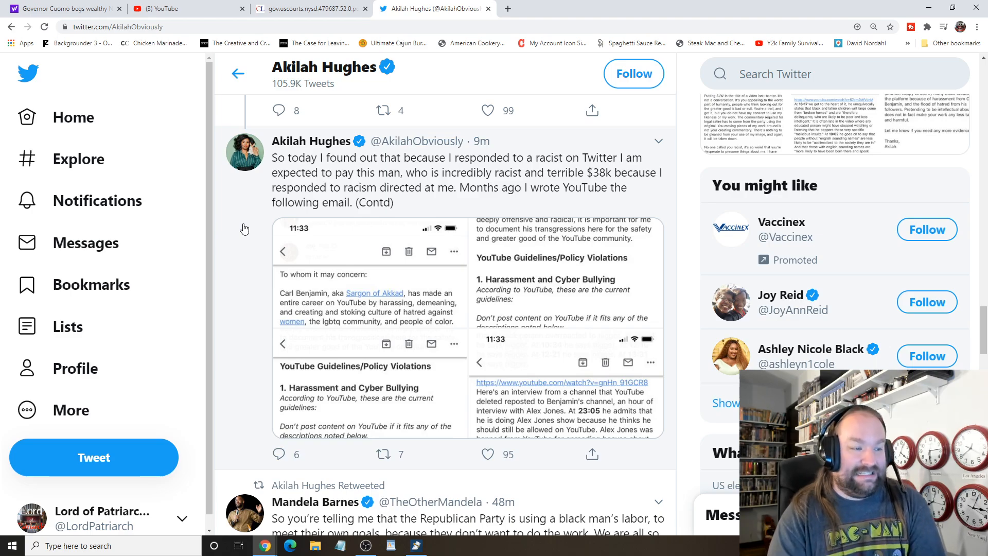
click(486, 110)
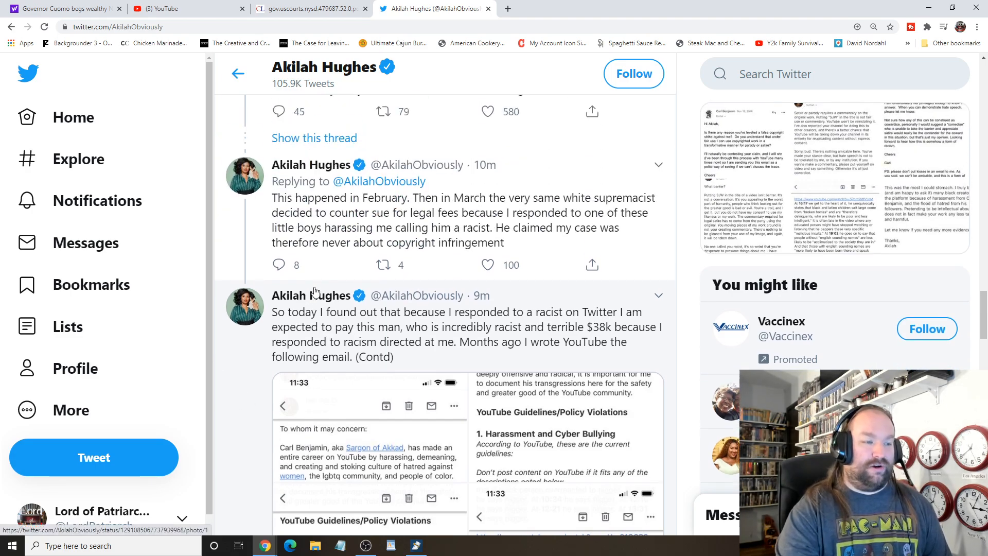
mouse_move(311, 295)
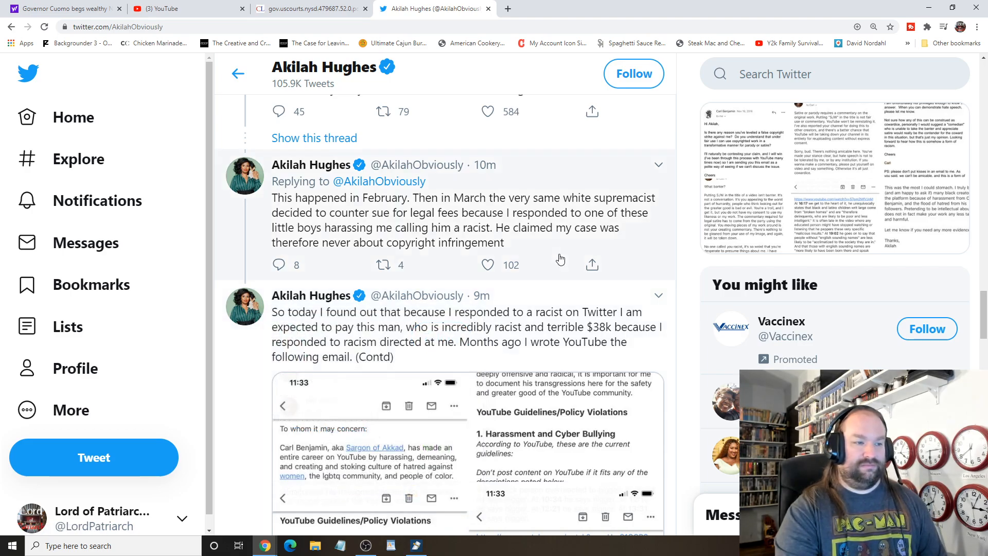
click(382, 112)
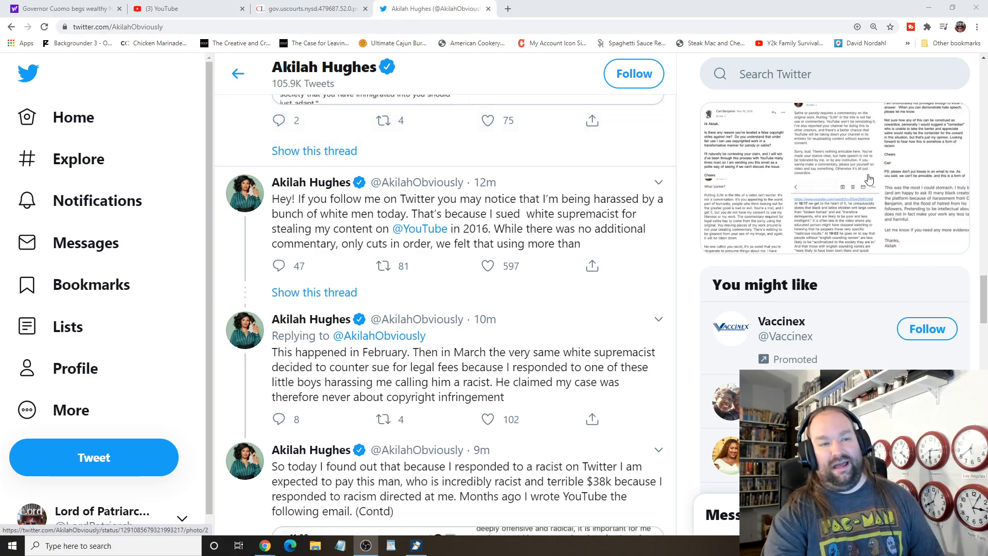
Step: Go up to Who to follow, then down past the $38k tweet's YouTube email screenshots
click(382, 265)
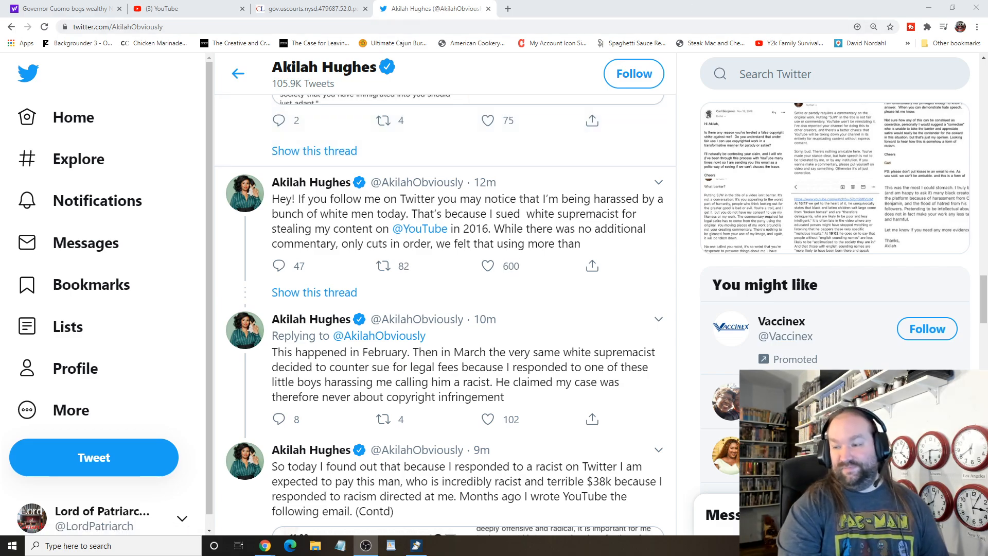
scroll(down, 3)
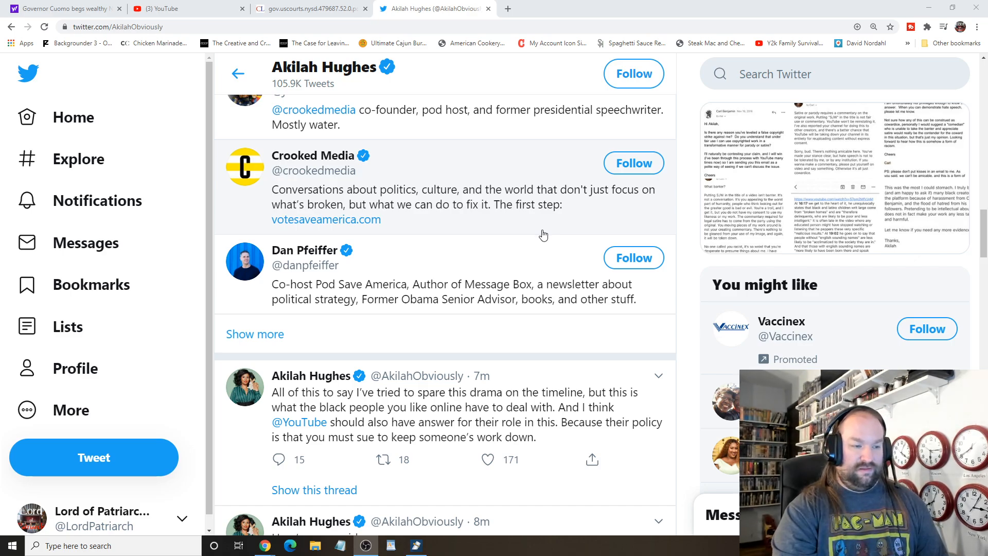
mouse_move(549, 232)
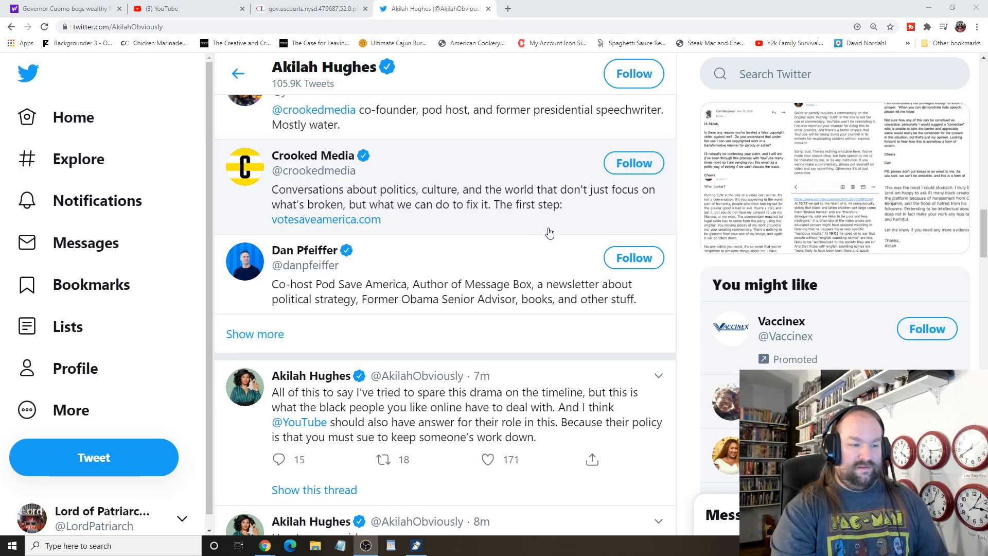
scroll(down, 3)
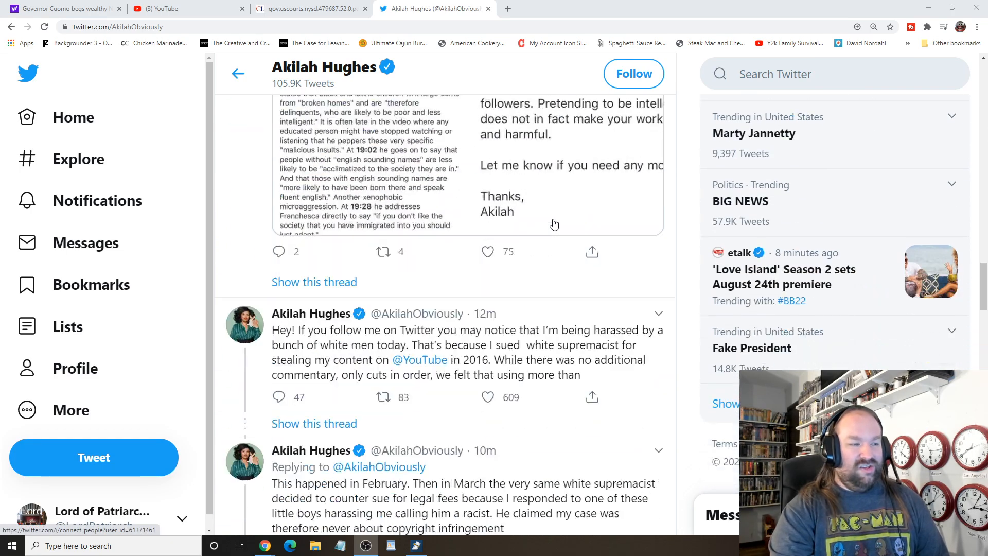
scroll(down, 3)
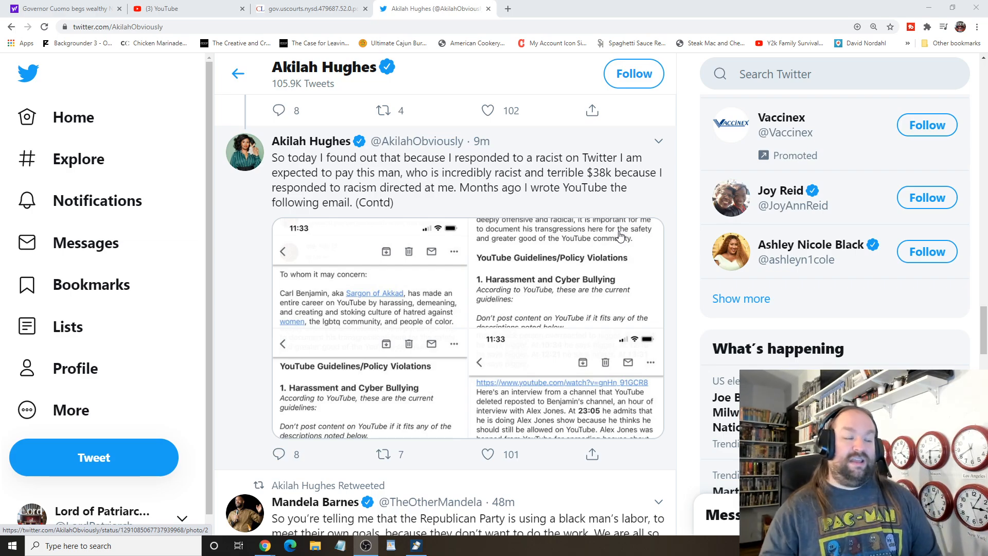
mouse_move(504, 376)
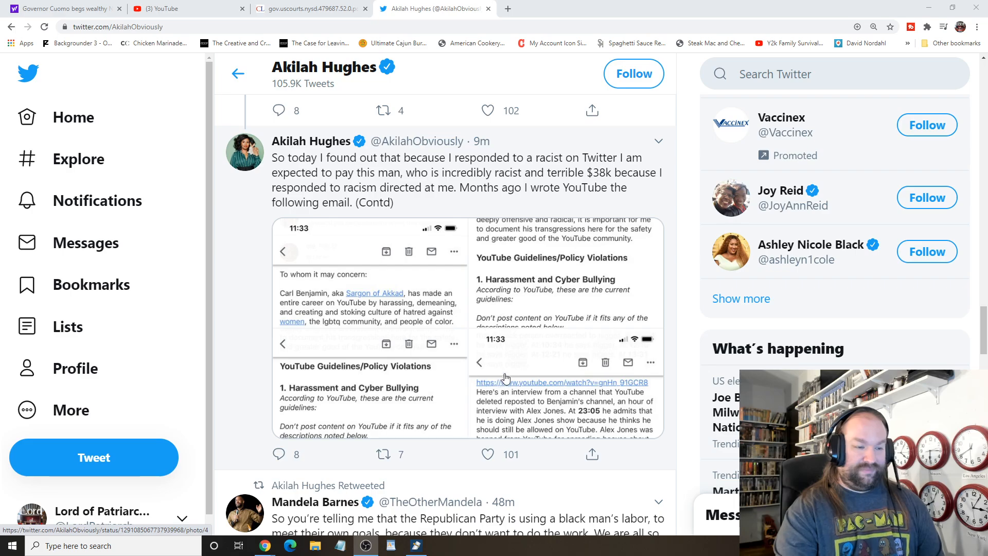
scroll(down, 3)
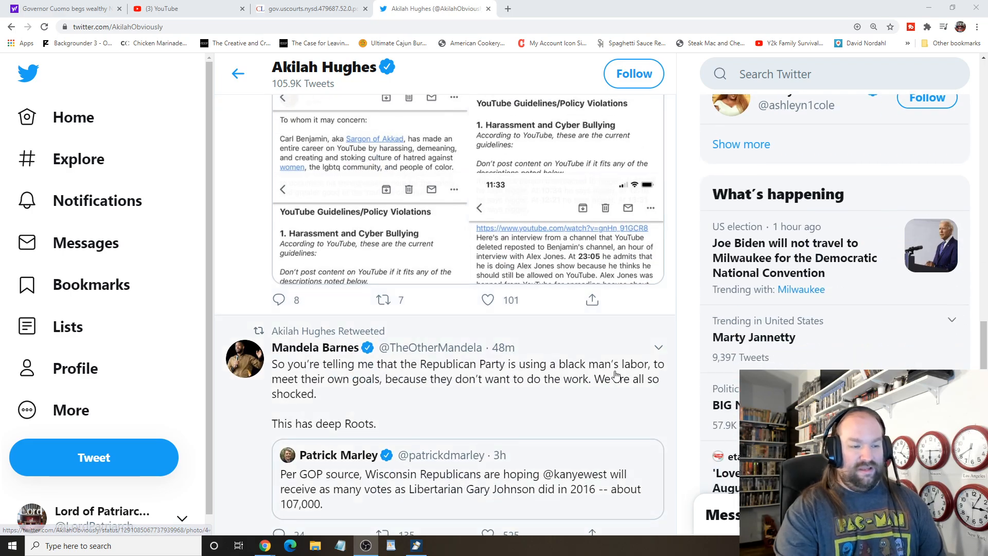